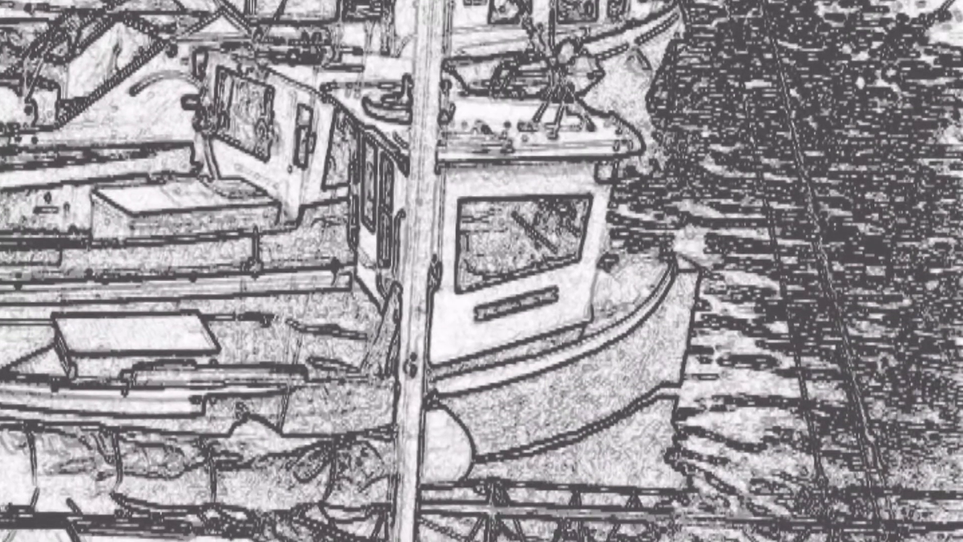
pyautogui.scroll(-3)
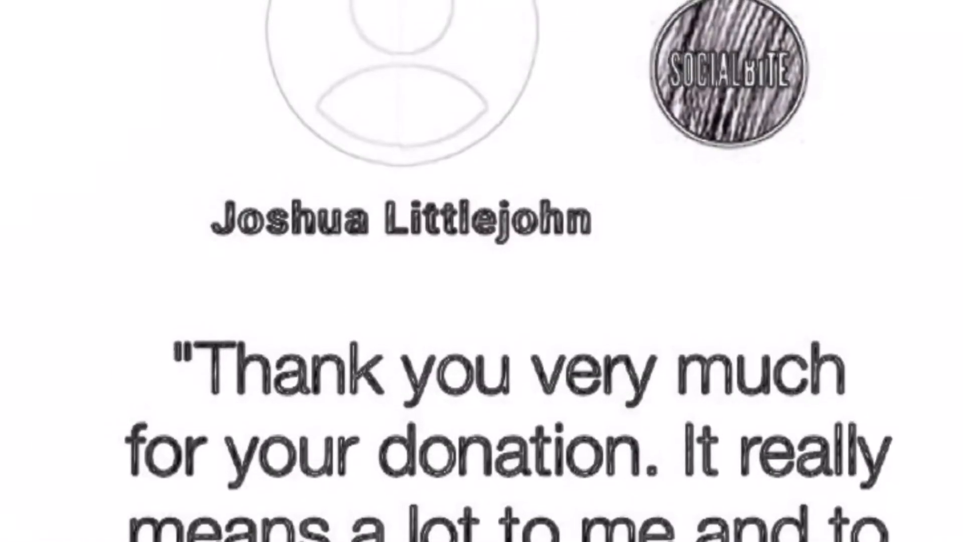
pyautogui.scroll(3)
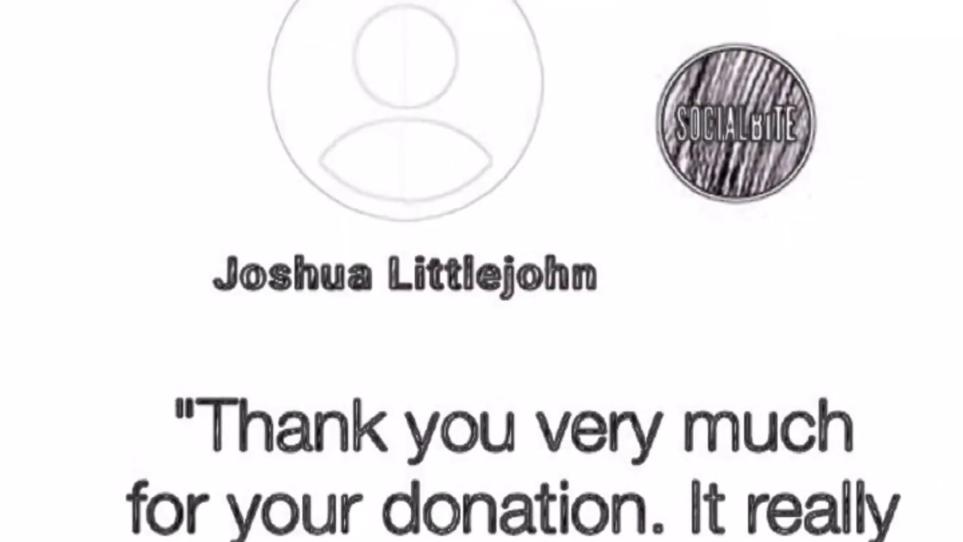